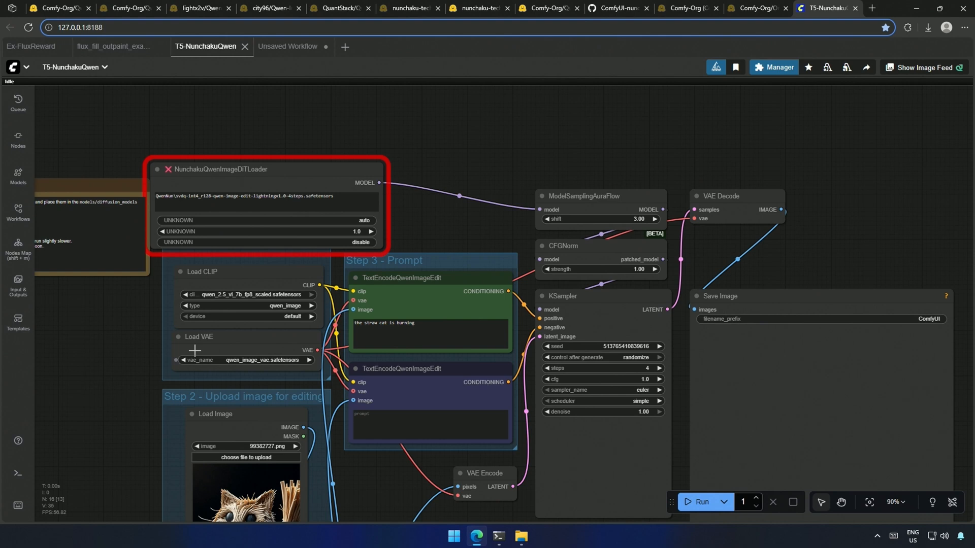
mouse_move(228, 175)
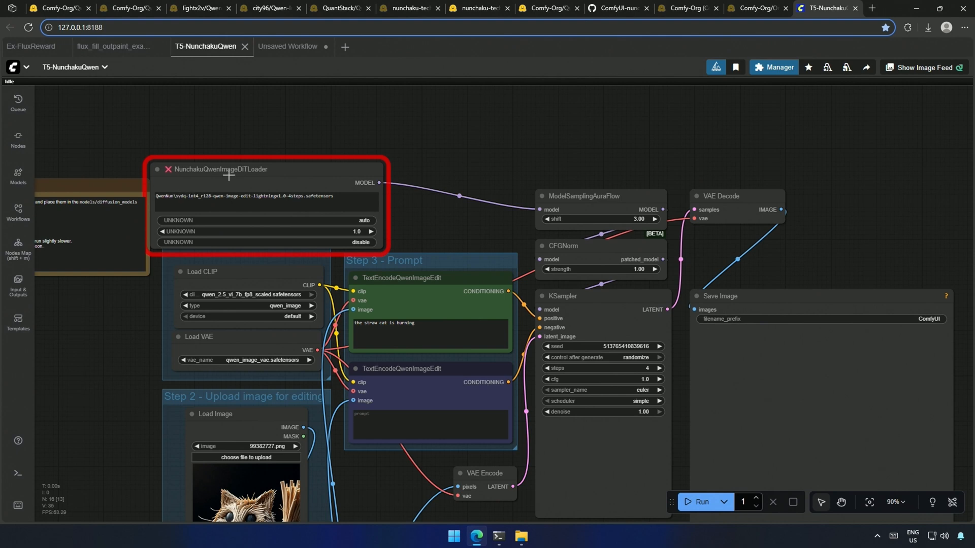
mouse_move(255, 145)
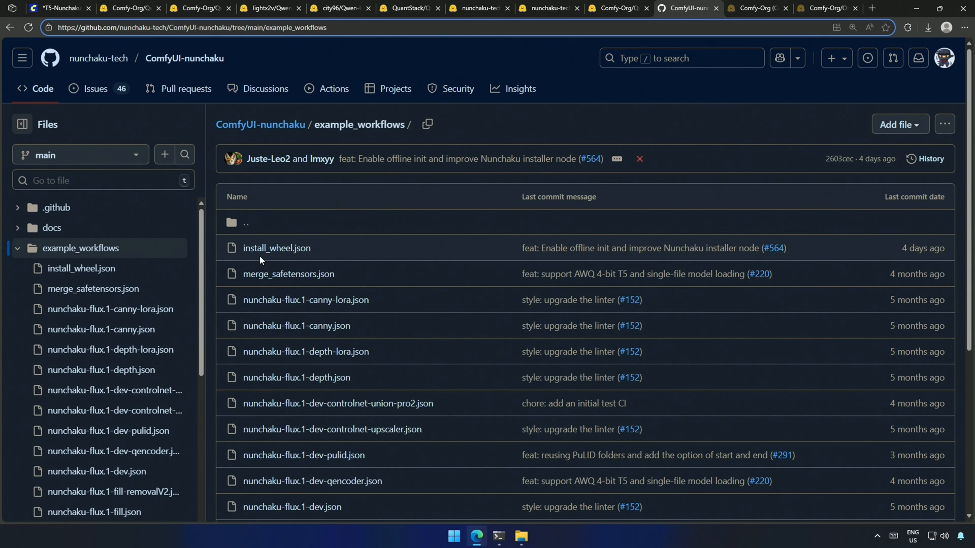
Load the install_wheel.json Nunchaku Installer example workflow into ComfyUI
left_click(276, 248)
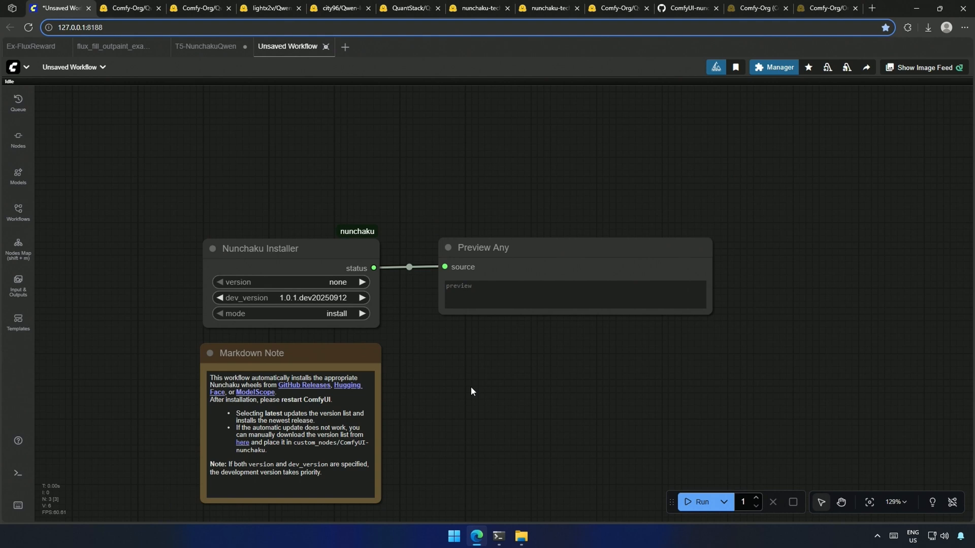
mouse_move(416, 347)
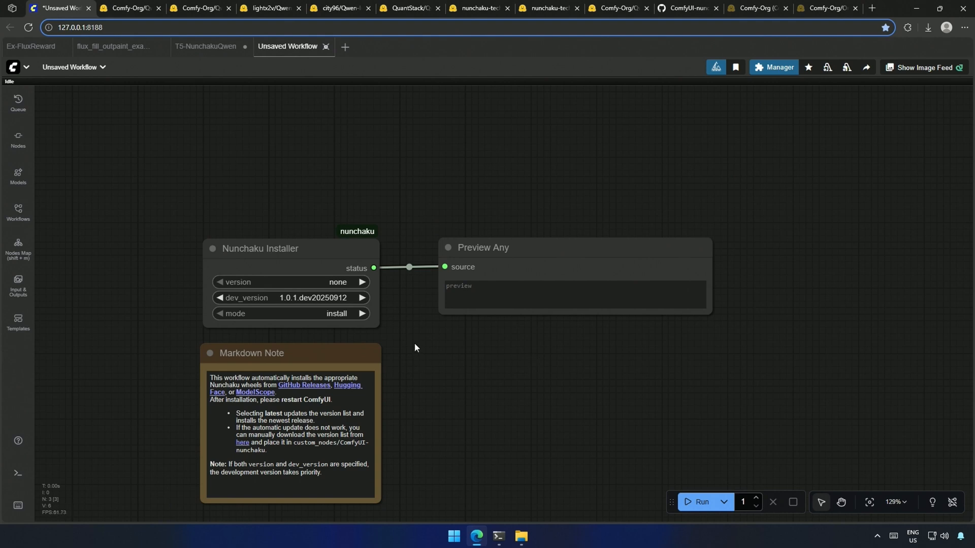
mouse_move(385, 319)
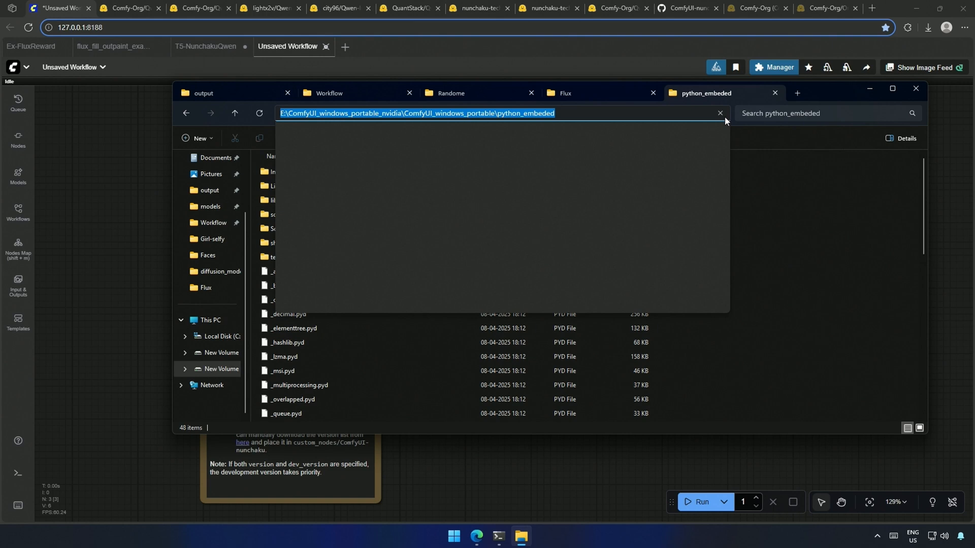
Run python -m pip list from python_embeded and locate nunchaku 1.0.0+torch2.7
left_click(723, 117)
type("python -")
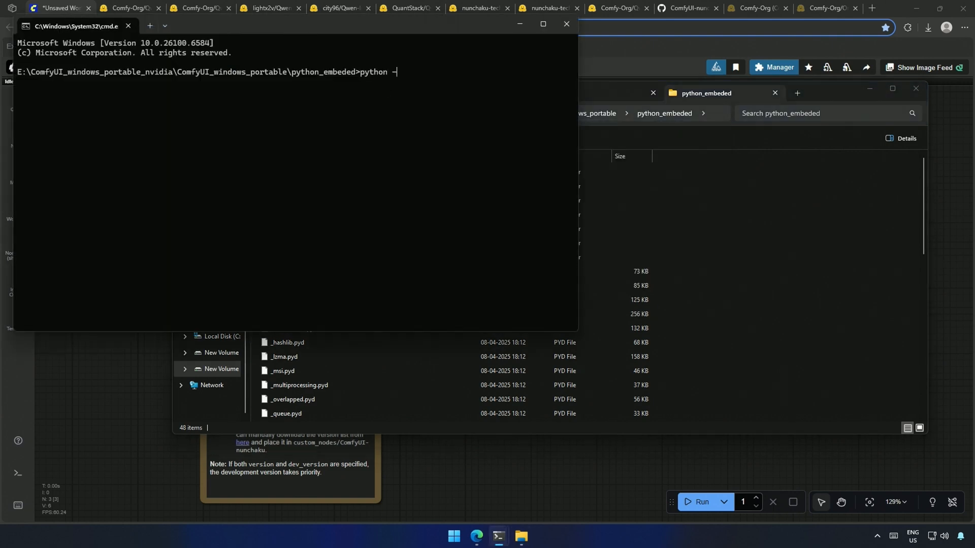
type("m pip list")
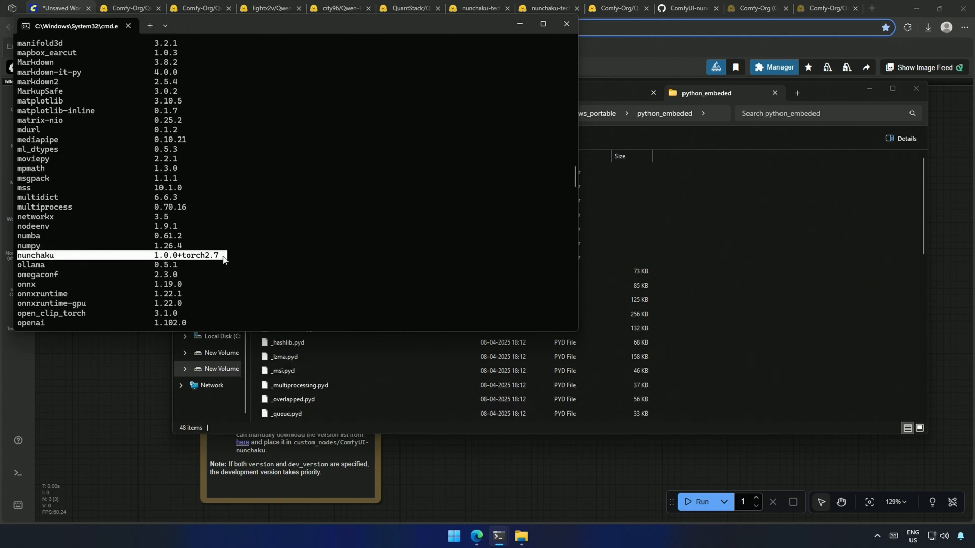
left_click(566, 24)
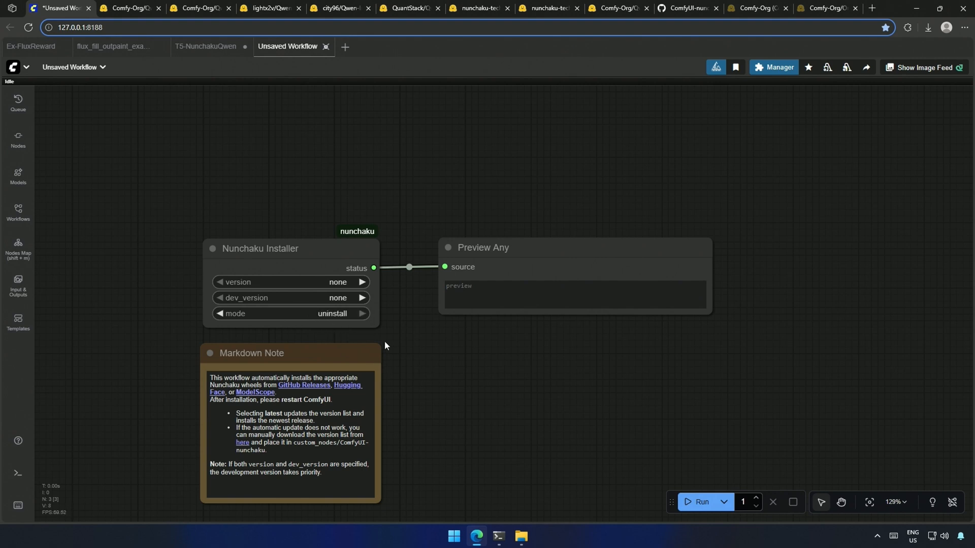
mouse_move(697, 506)
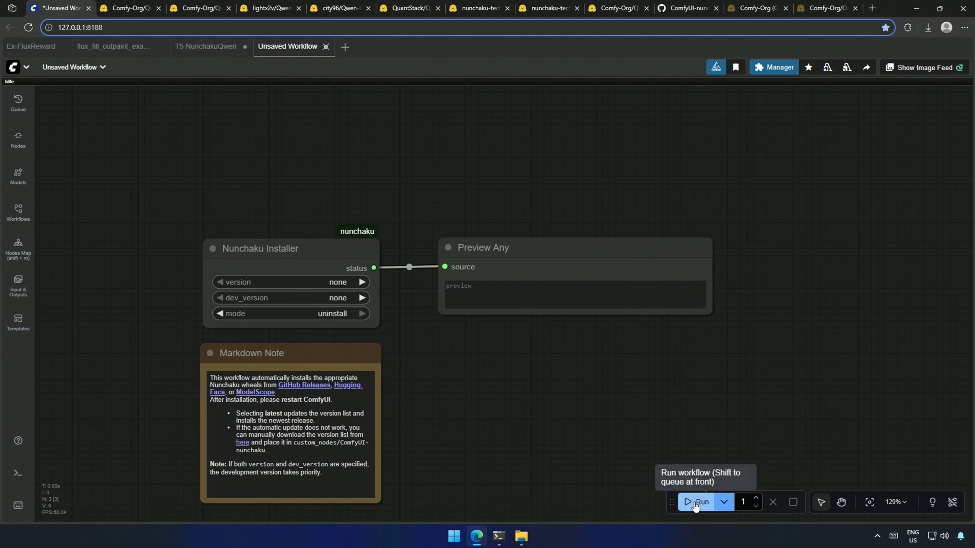
Run the installer in uninstall mode and confirm nunchaku is gone from pip list
left_click(695, 502)
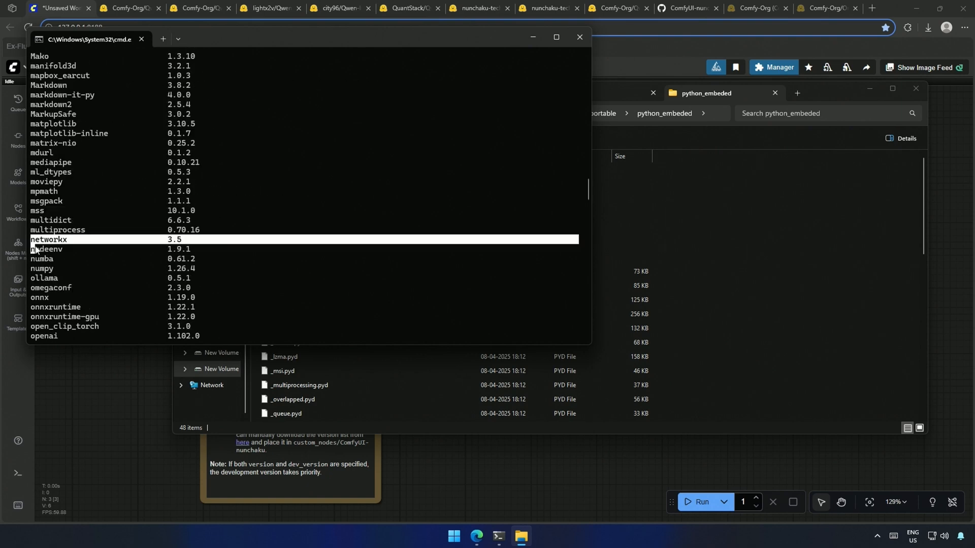
left_click(579, 37)
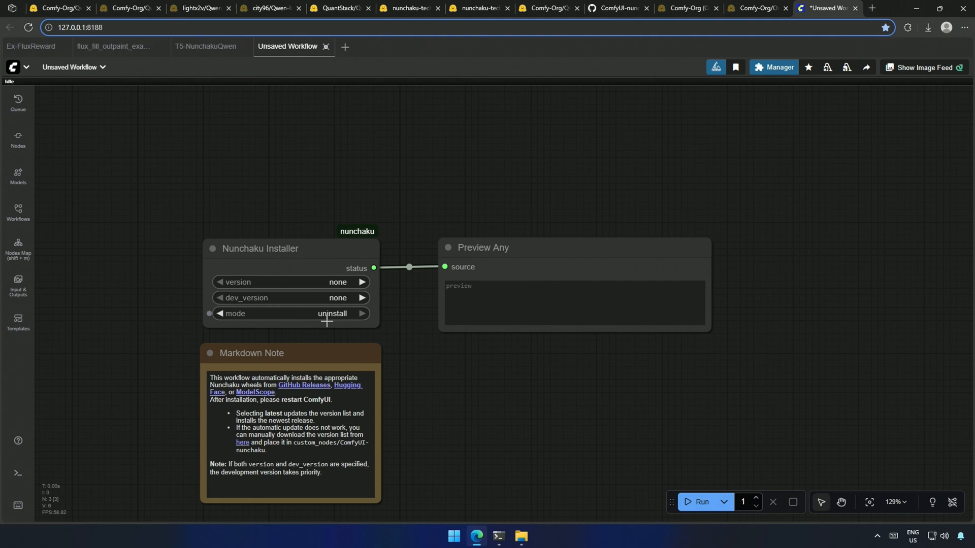
Run the installer with version latest, dev_version none, mode install
left_click(307, 281)
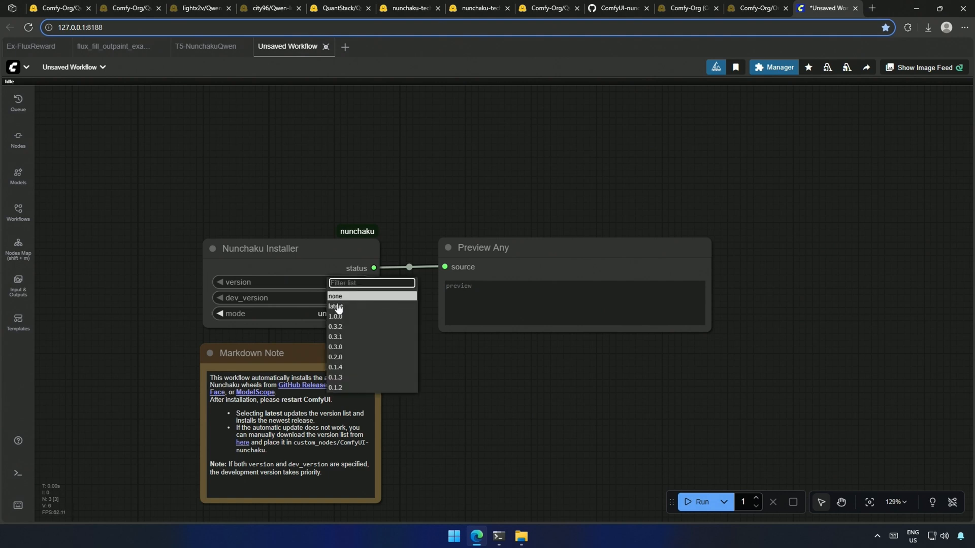
left_click(336, 306)
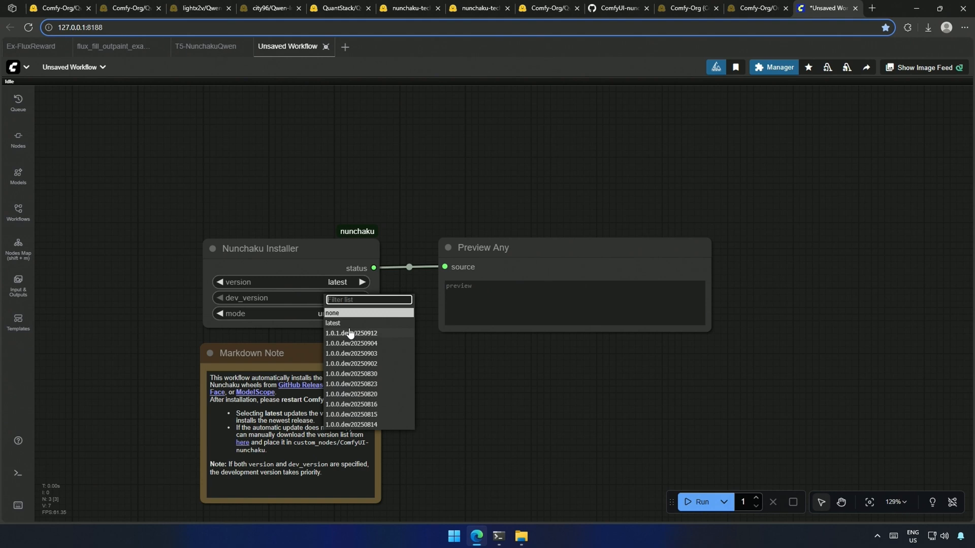
left_click(332, 312)
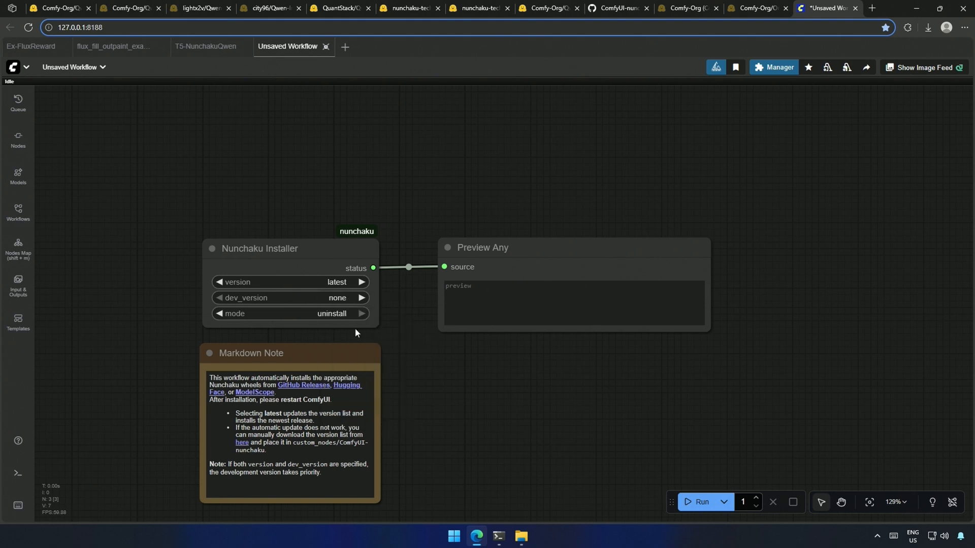
left_click(363, 313)
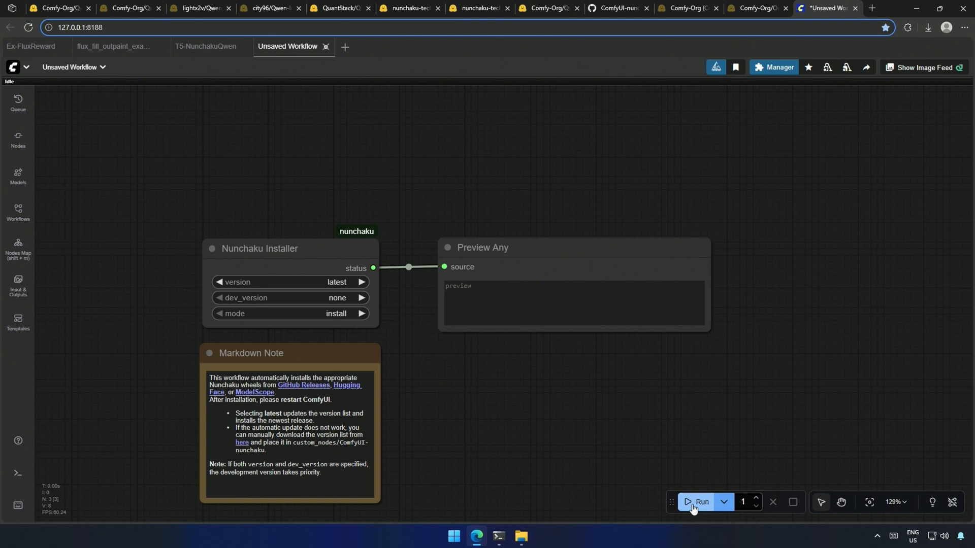
left_click(697, 502)
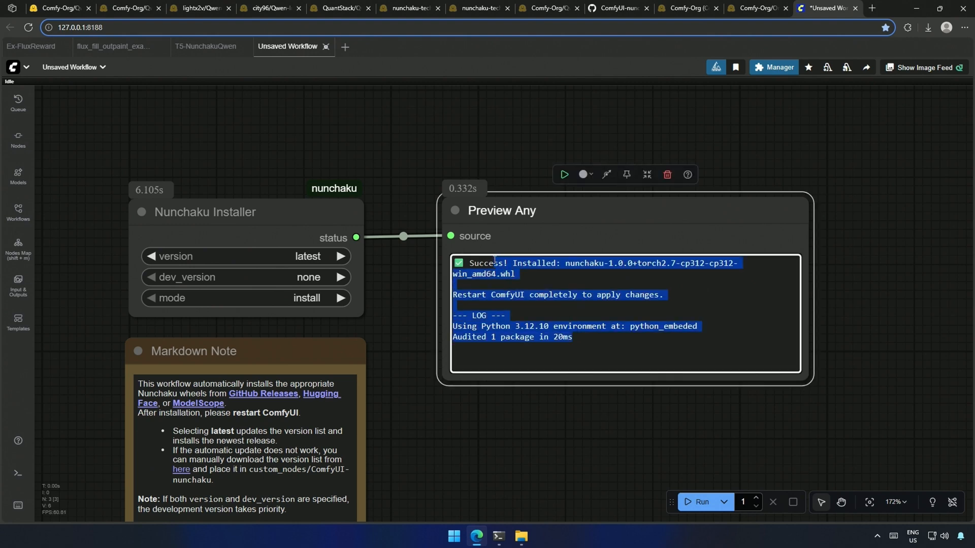
left_click(205, 46)
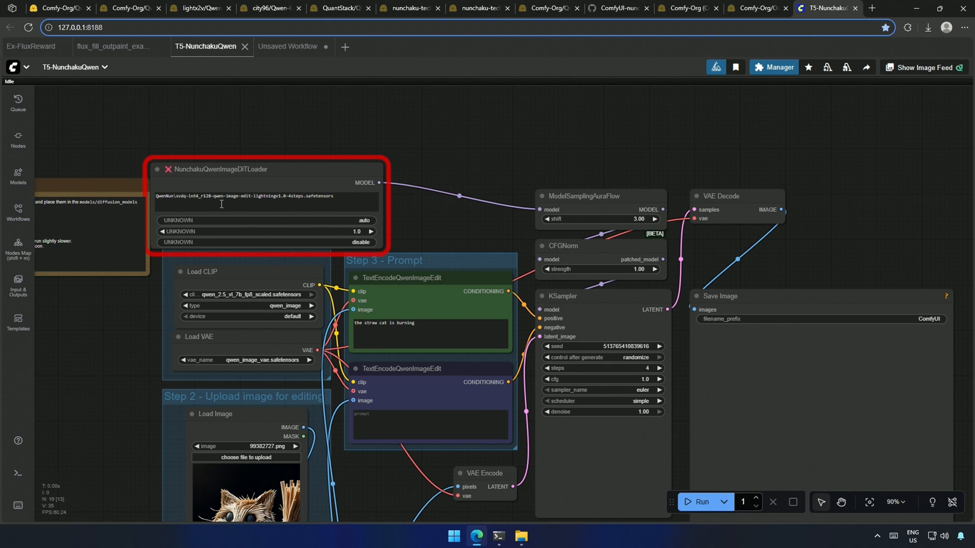
Run the Qwen image-edit workflow and note the 22.44-second generation time
left_click(697, 501)
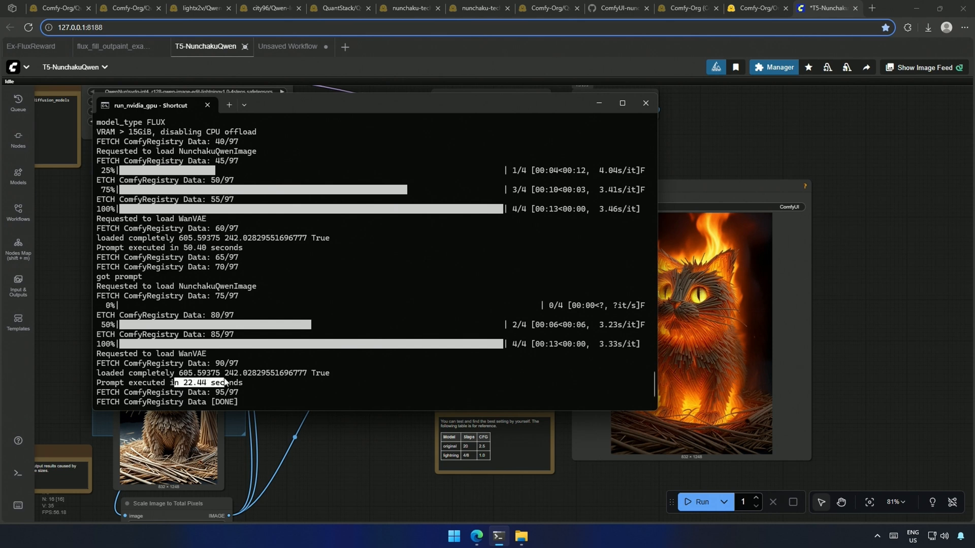
left_click(645, 103)
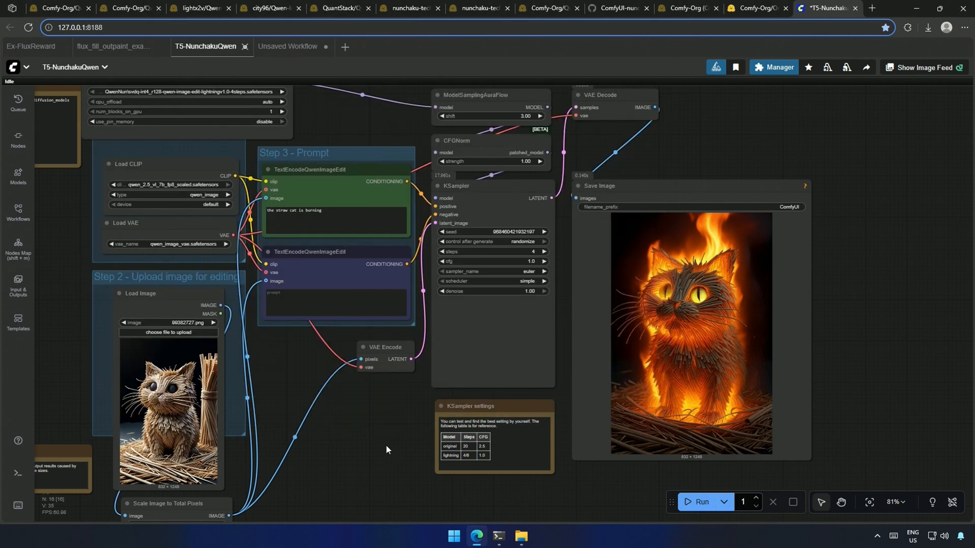